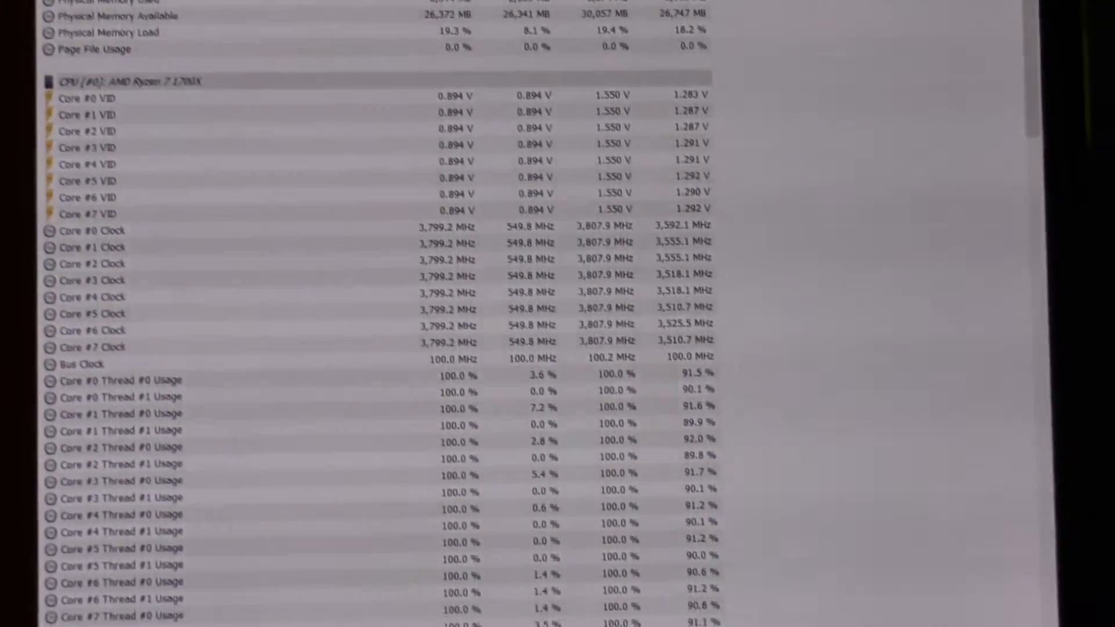
# Scroll HWiNFO's sensor list down to the Core Clock rows reading about 3,799 MHz
pyautogui.scroll(-3)
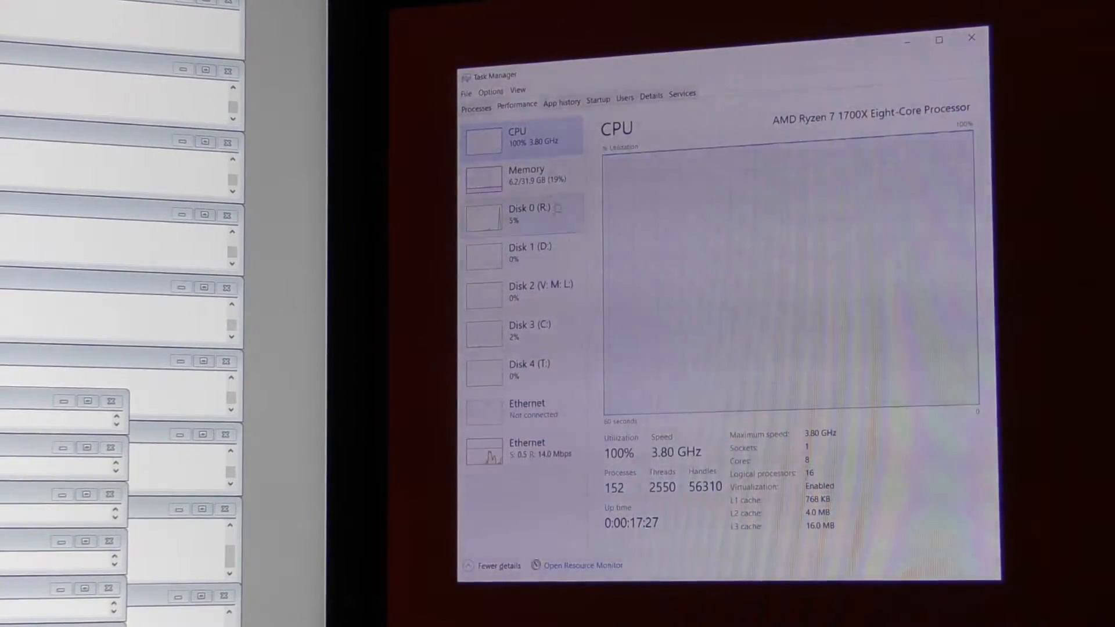
pyautogui.click(526, 174)
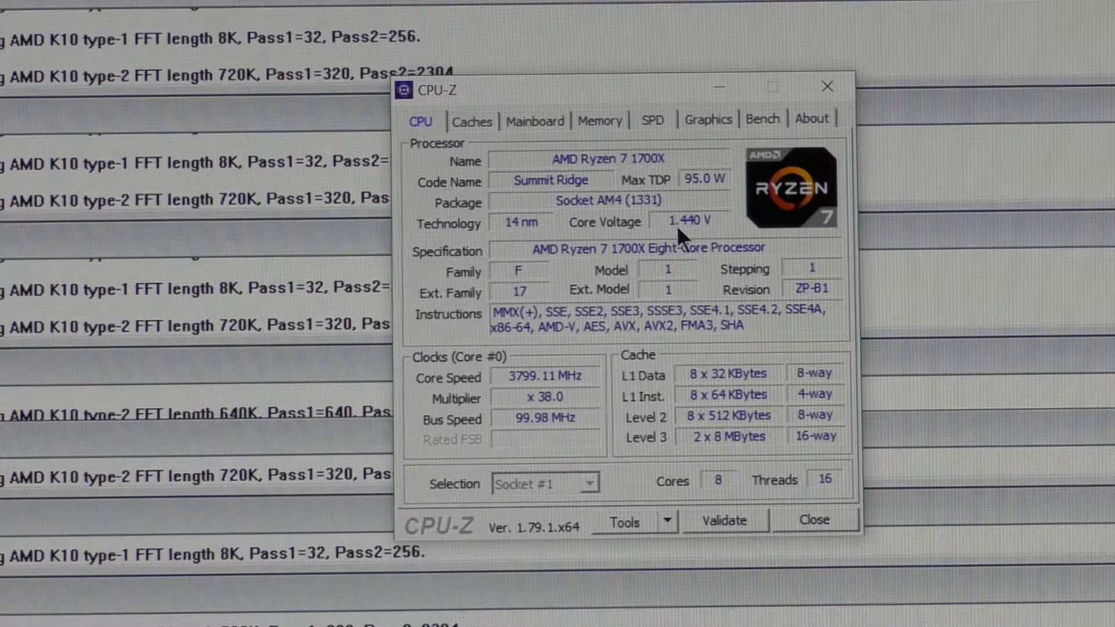
# Read the 14-15-15-35 timings on CPU-Z's Memory page, then close CPU-Z
pyautogui.click(599, 120)
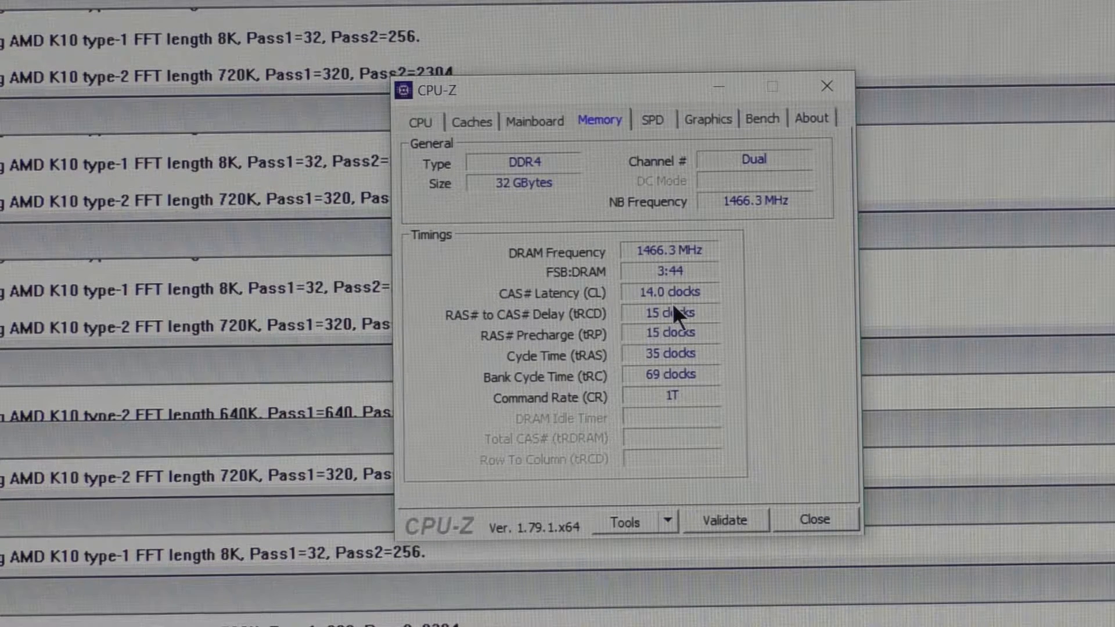
pyautogui.moveTo(803, 519)
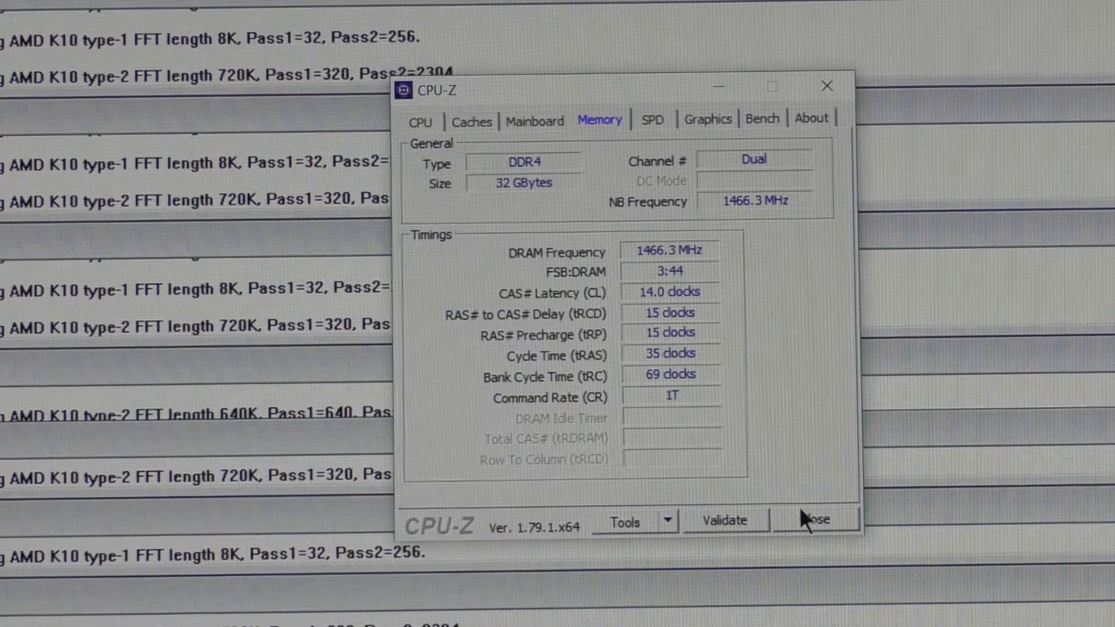
pyautogui.click(815, 519)
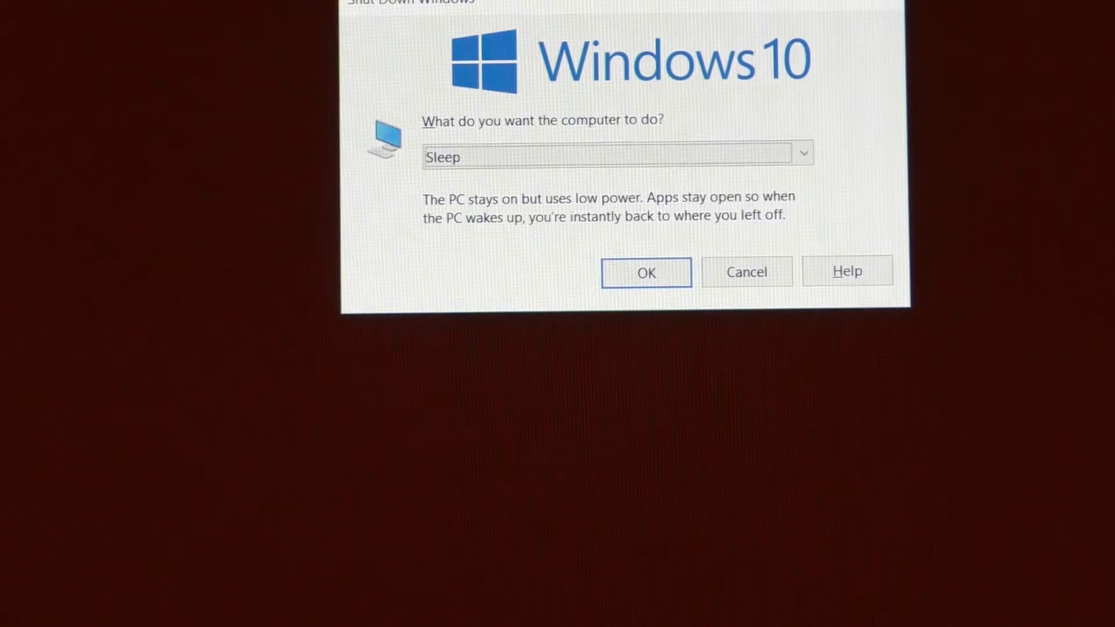
# Sign in and restart Windows 10 into UEFI Firmware Settings via Advanced startup
pyautogui.click(645, 272)
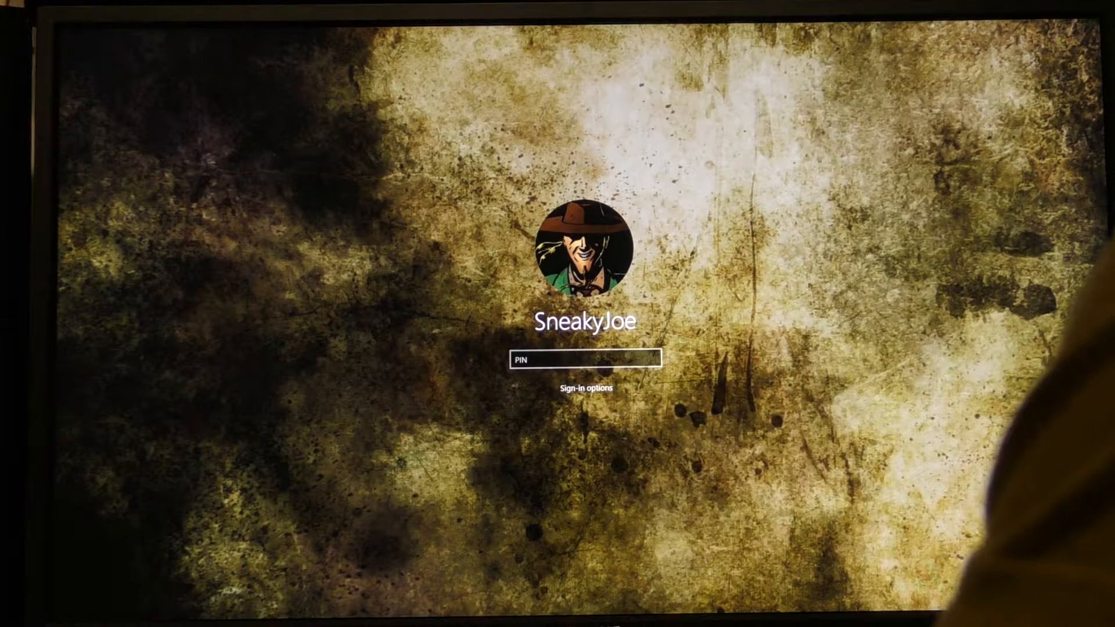
pyautogui.press('Enter')
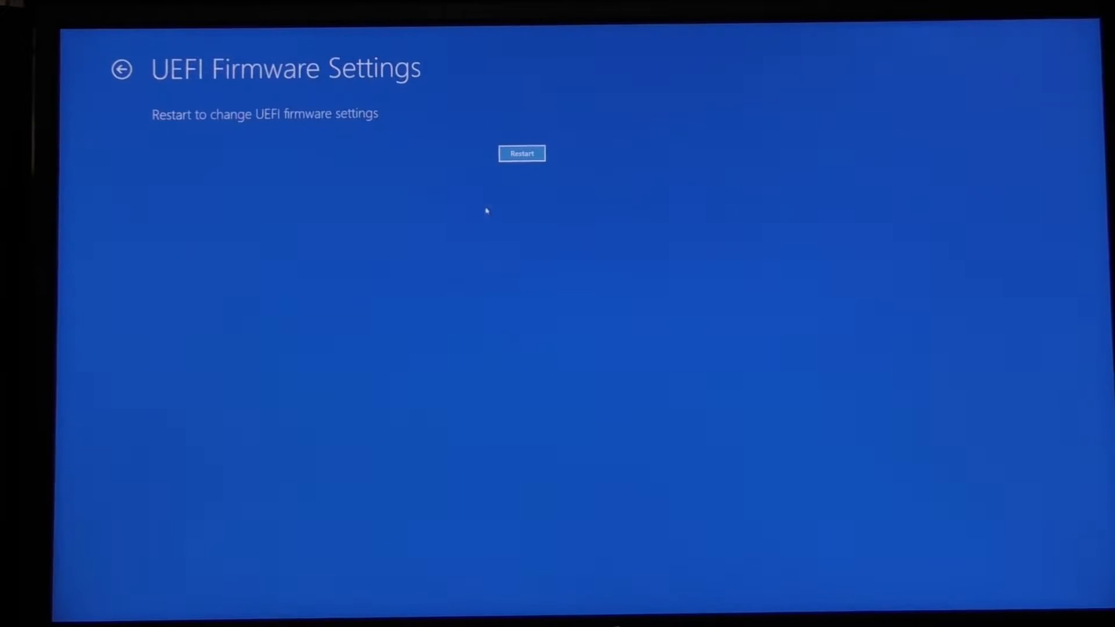
pyautogui.click(522, 152)
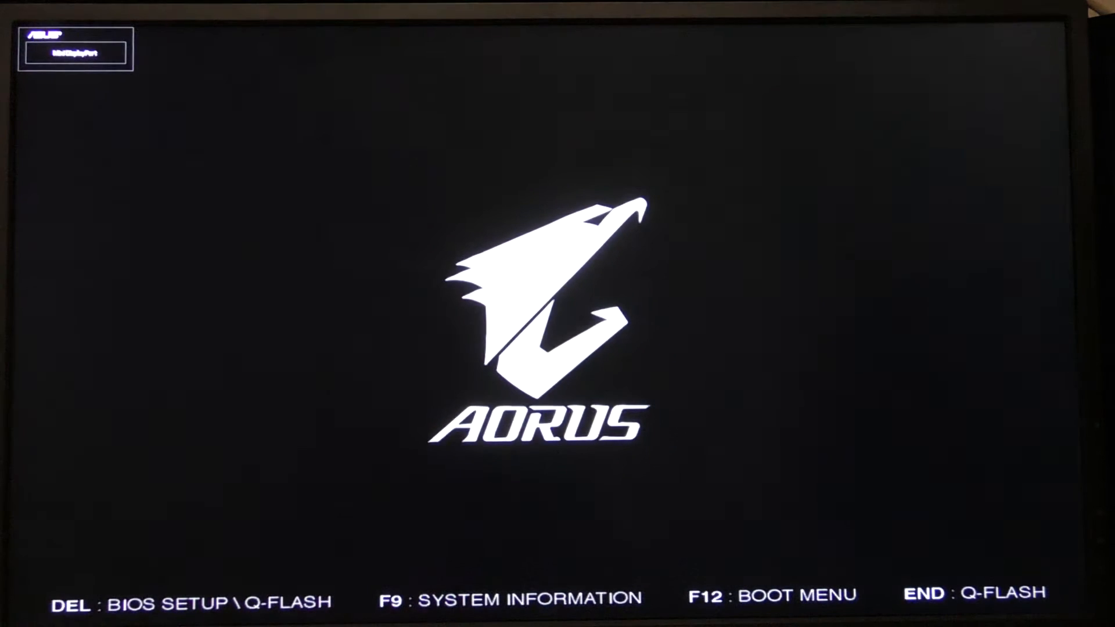
# Enter BIOS setup and confirm the 38.00 CPU Clock Ratio in Advanced Frequency Settings
pyautogui.press('Delete')
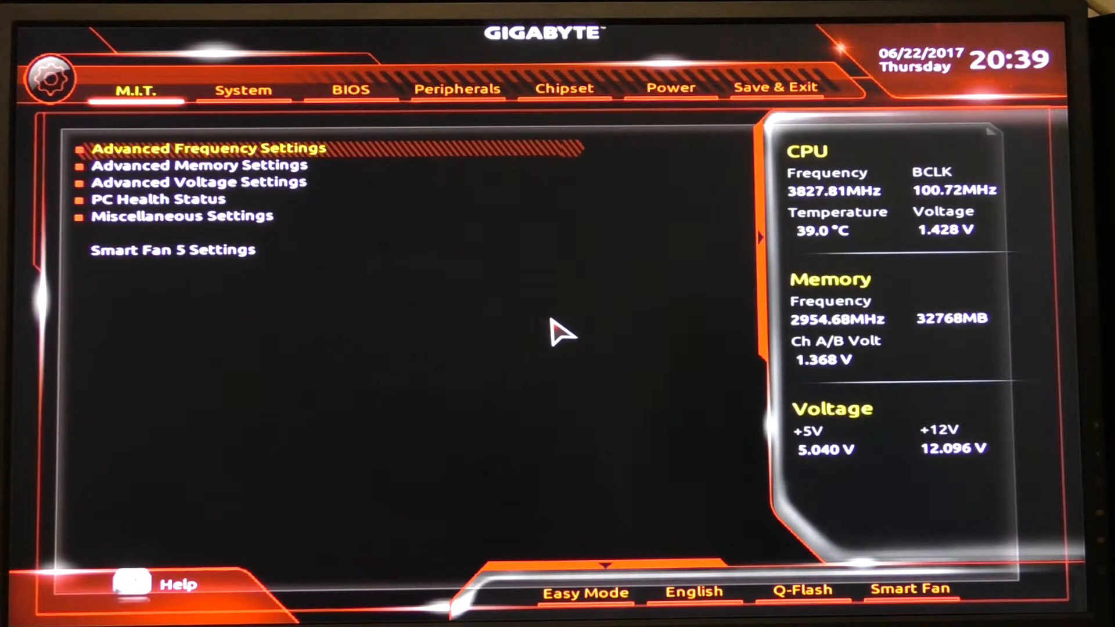
pyautogui.click(207, 148)
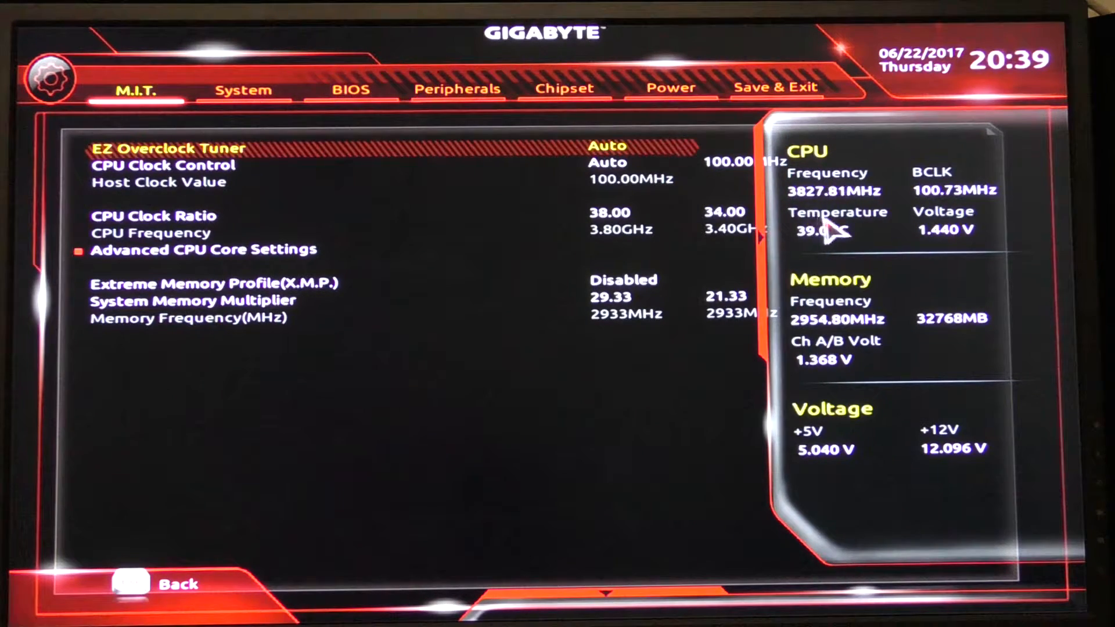
pyautogui.moveTo(874, 416)
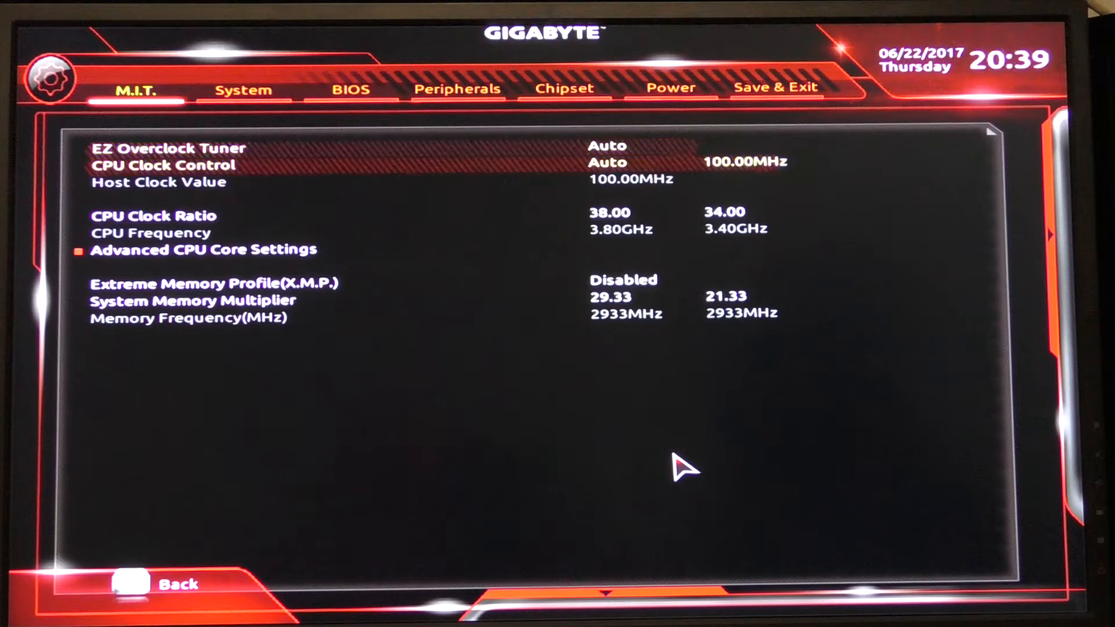
pyautogui.press('Down')
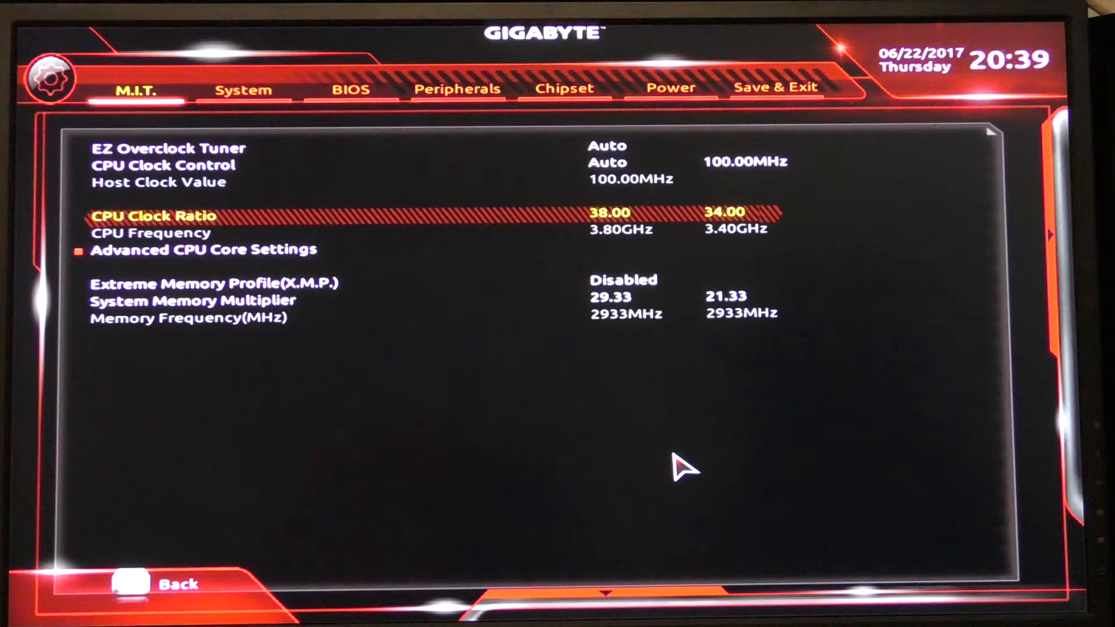
pyautogui.press('Down')
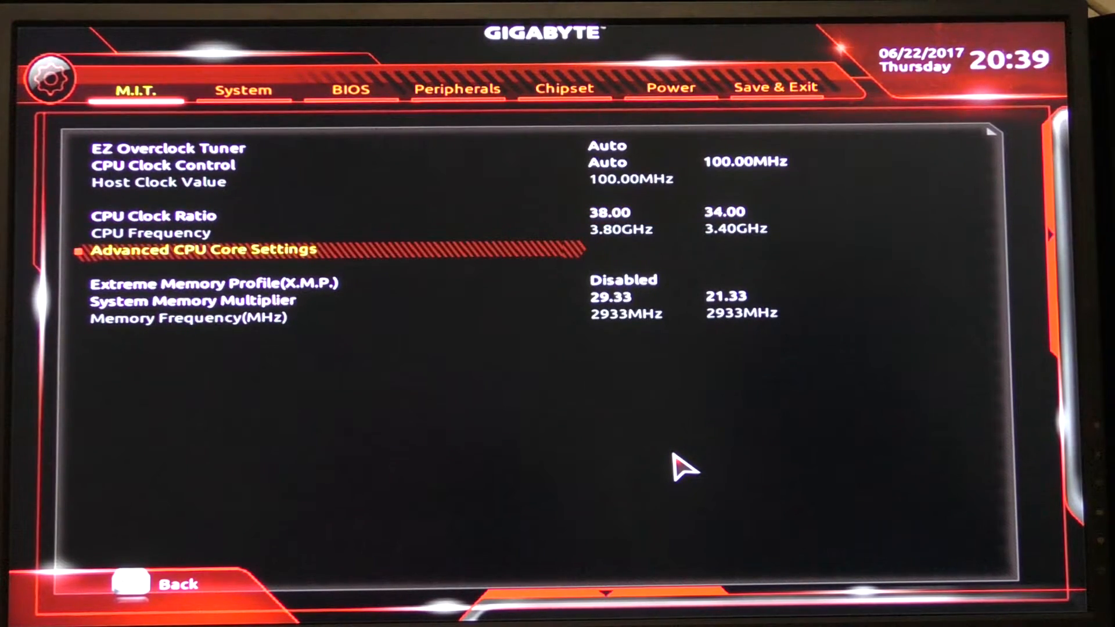
# Confirm Core Performance Boost and Cool&Quiet are disabled, then return to the M.I.T. list
pyautogui.click(203, 250)
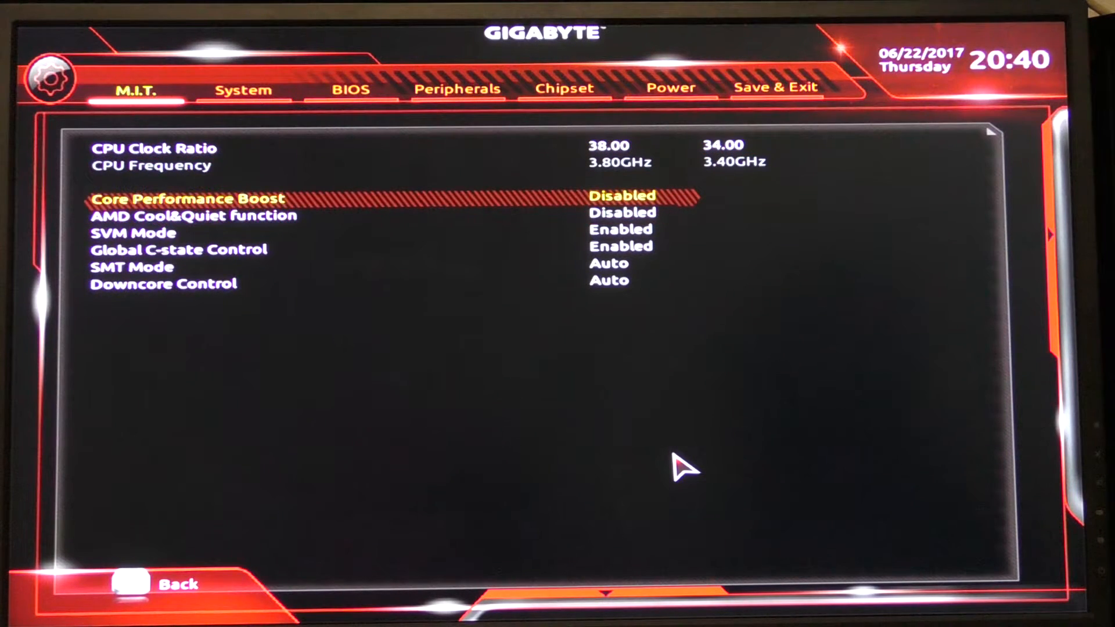
pyautogui.press('Down')
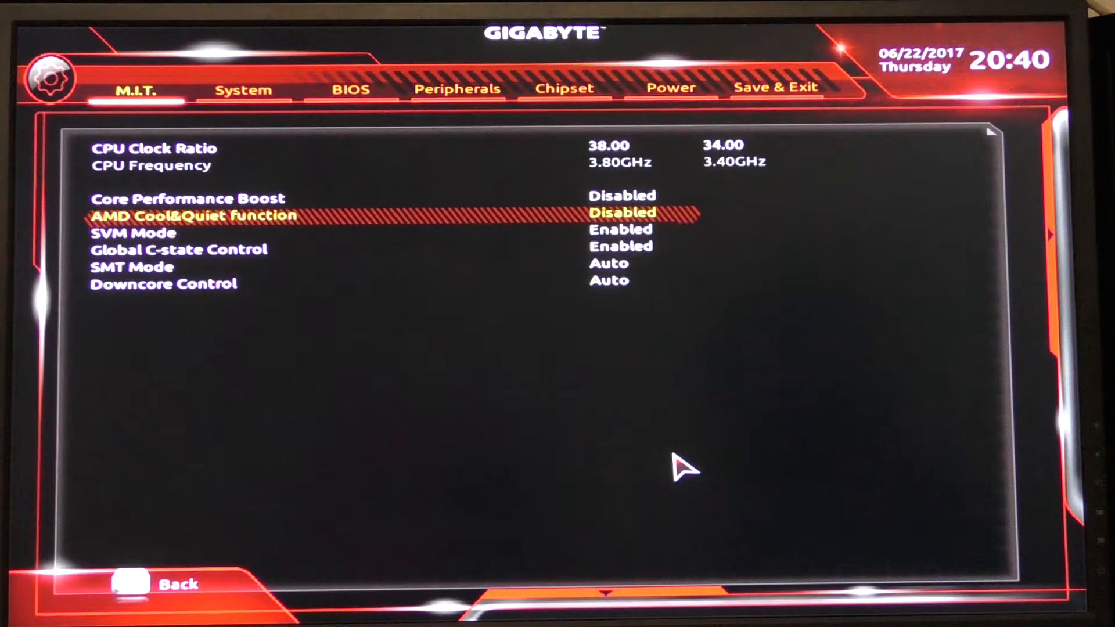
pyautogui.press('Down')
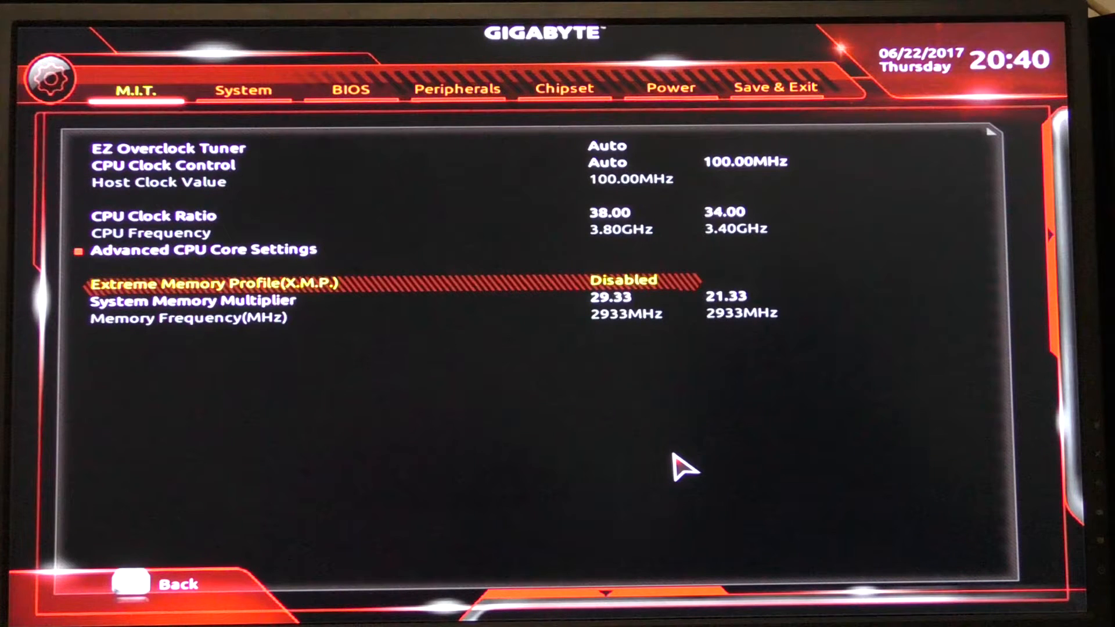
pyautogui.press('down')
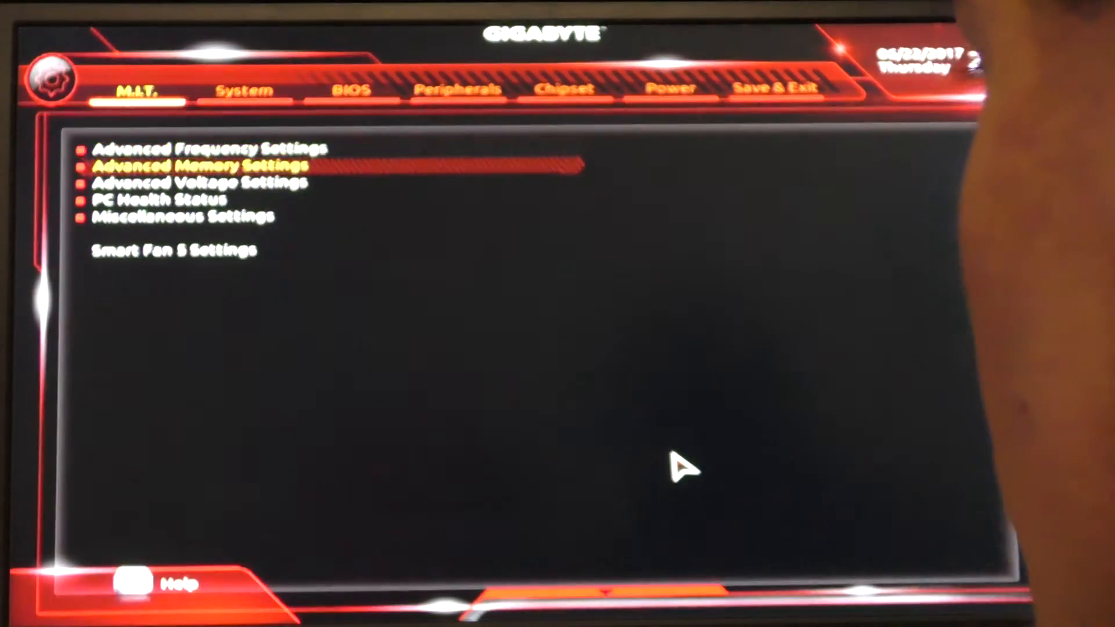
# Check Advanced Manual timing mode with CL14-15-15-35 on the Channel A and B sub timings
pyautogui.click(203, 167)
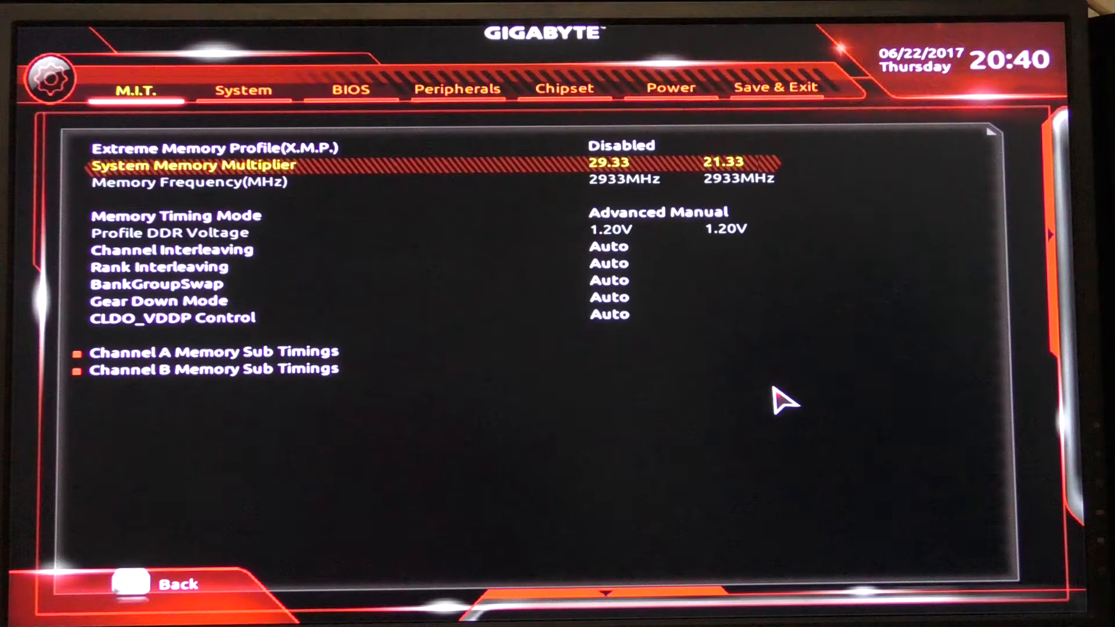
pyautogui.press('Down')
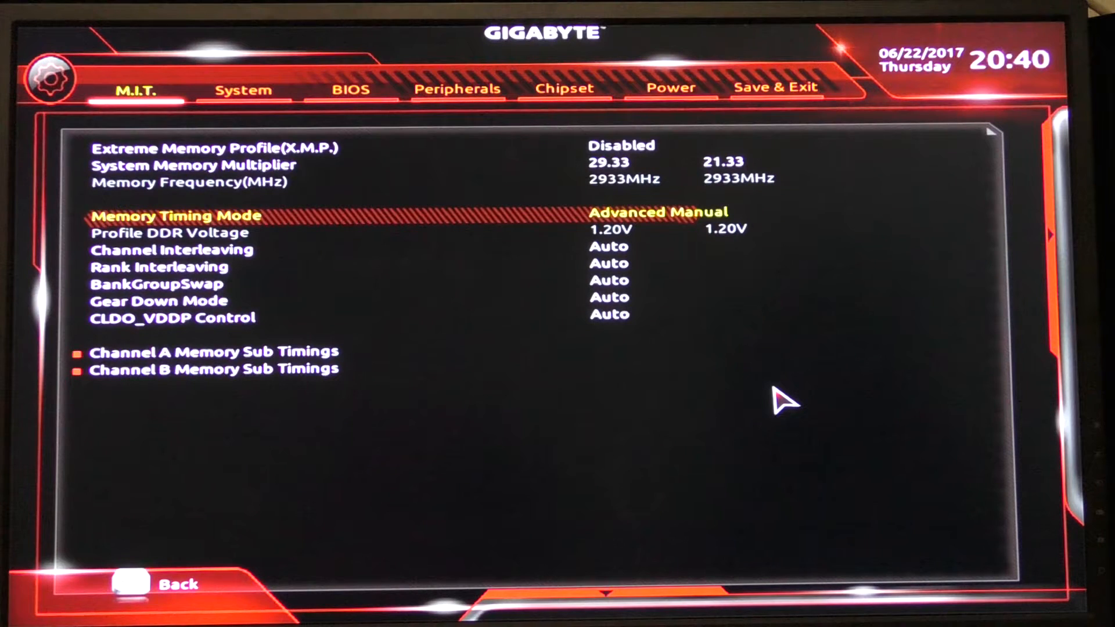
pyautogui.press('down')
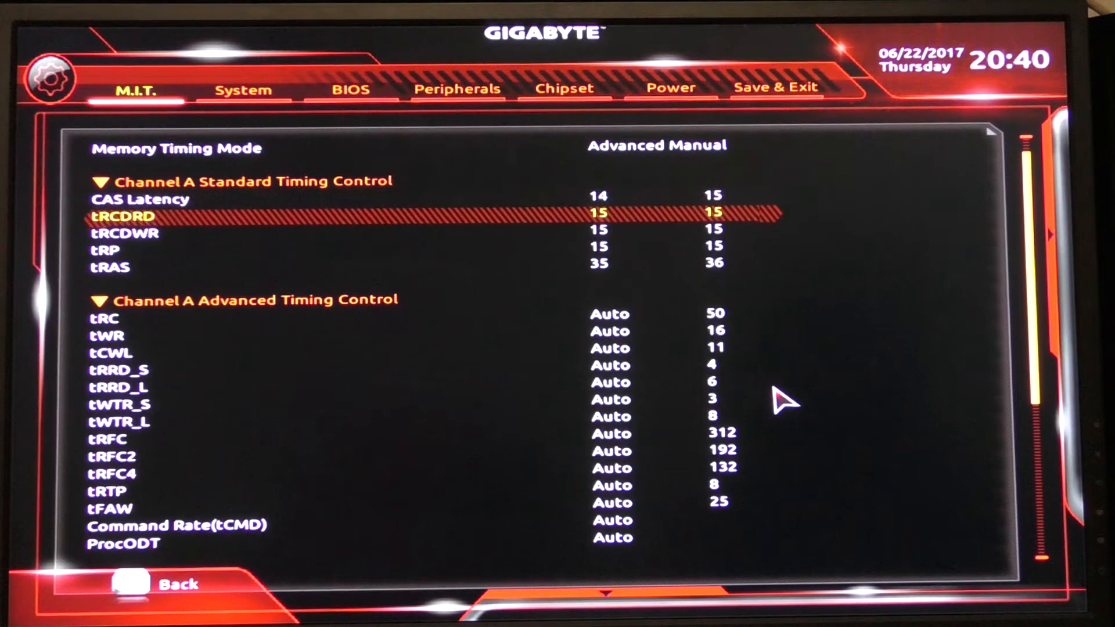
pyautogui.press('Up')
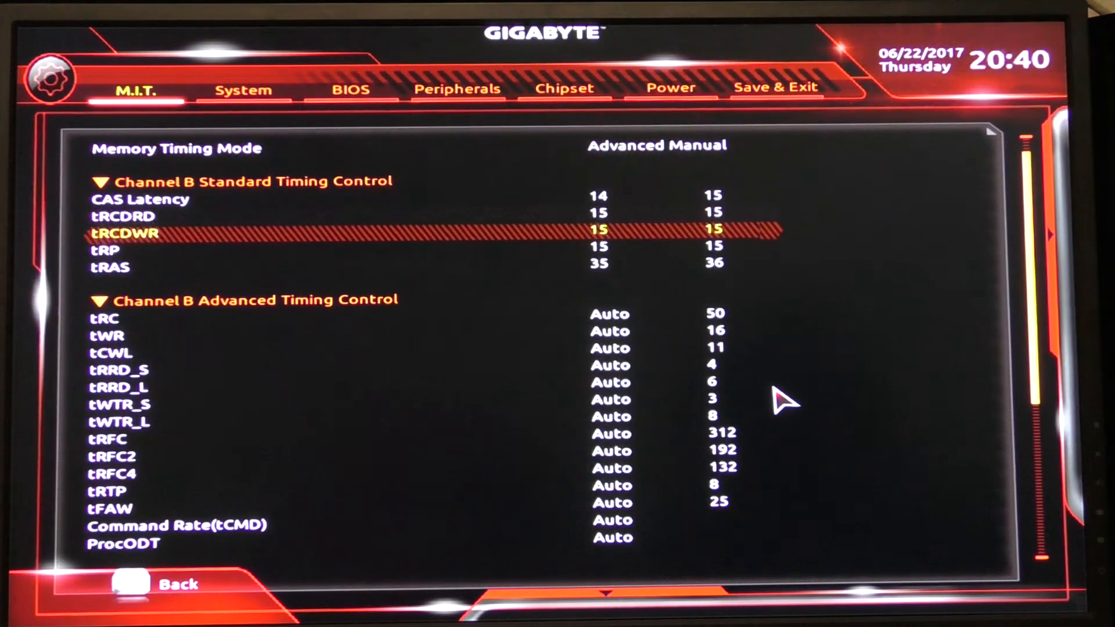
pyautogui.scroll(-3)
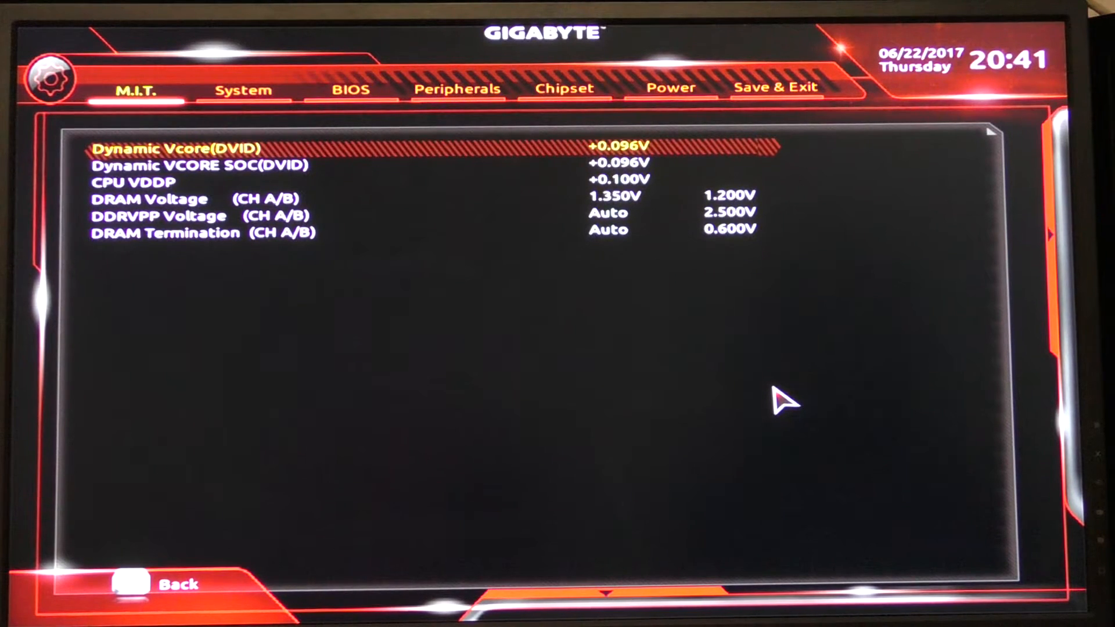
# Confirm DRAM Voltage at 1.350 V and return to the M.I.T. category list
pyautogui.press('down')
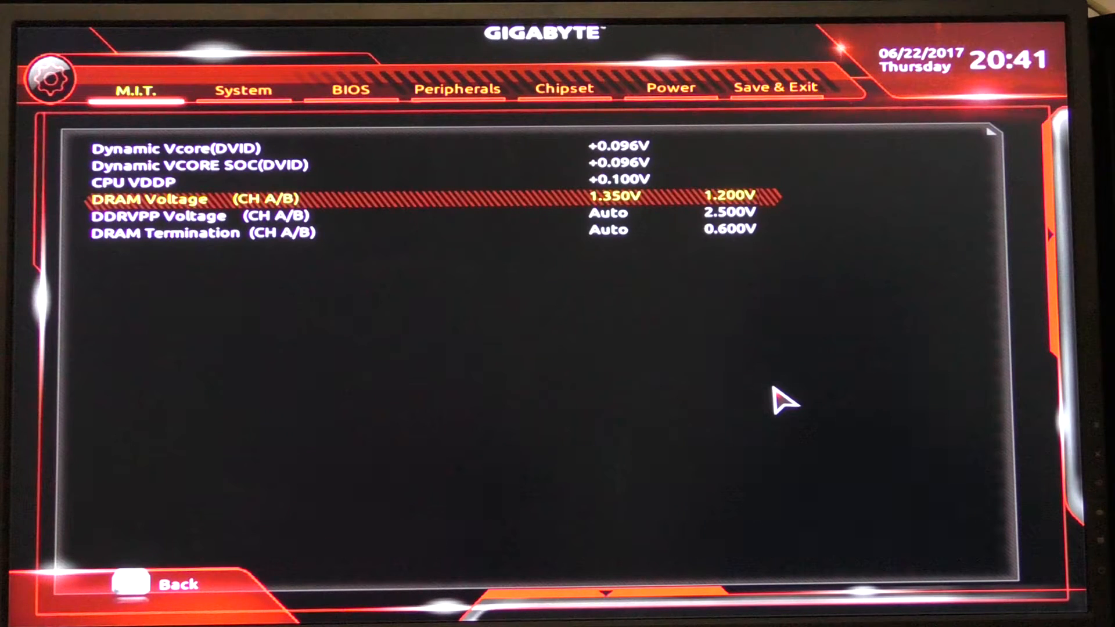
pyautogui.press('up')
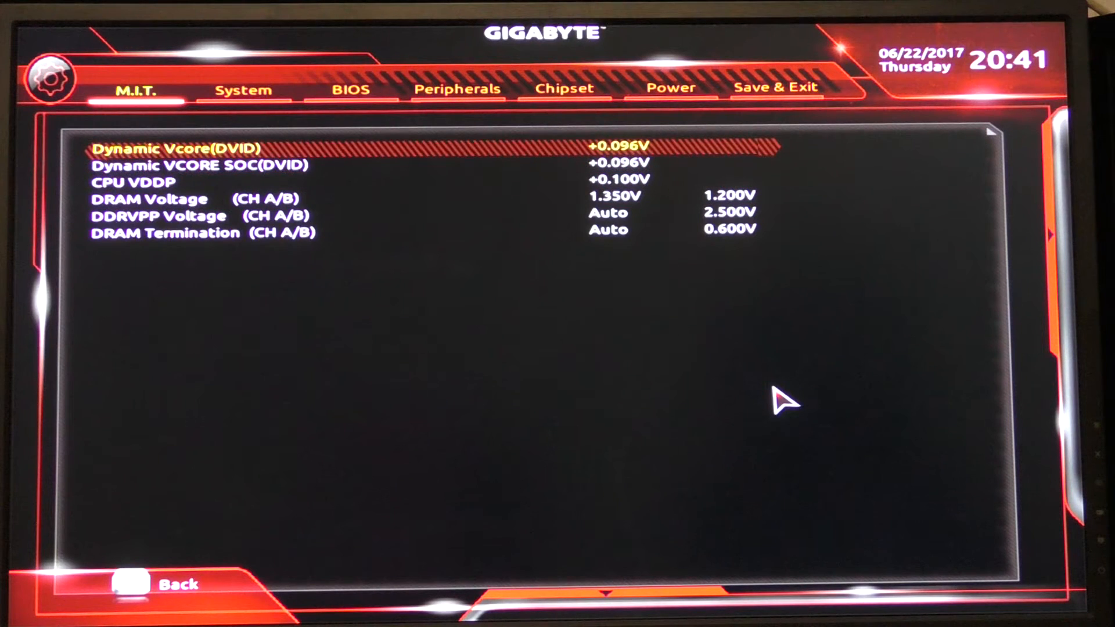
pyautogui.press('down')
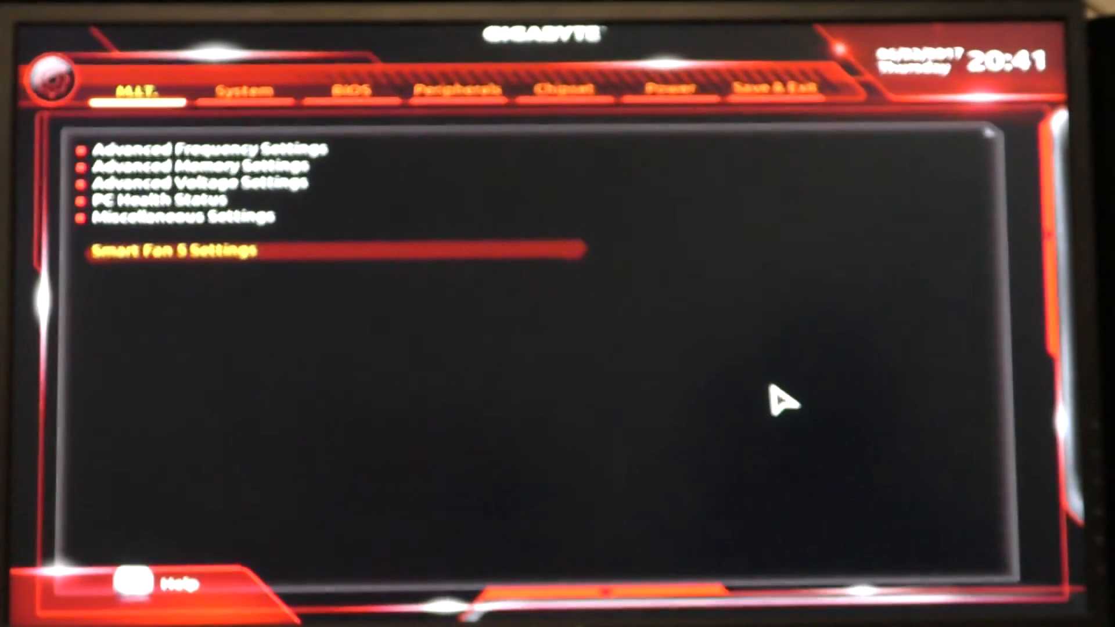
# Review the System information page and step through the BIOS boot options
pyautogui.click(170, 251)
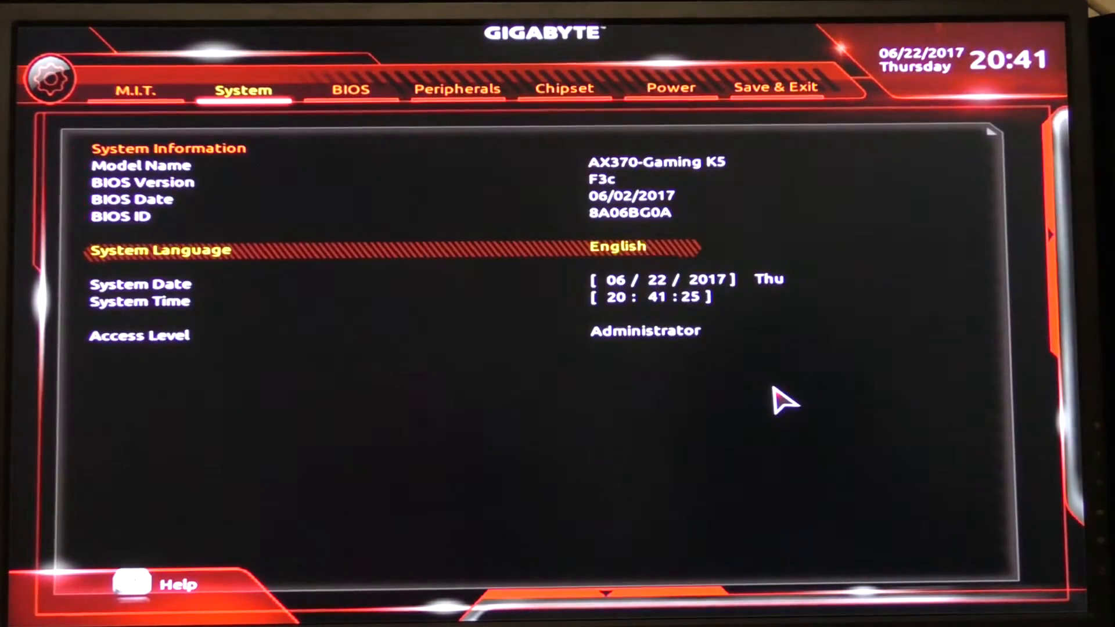
pyautogui.click(350, 87)
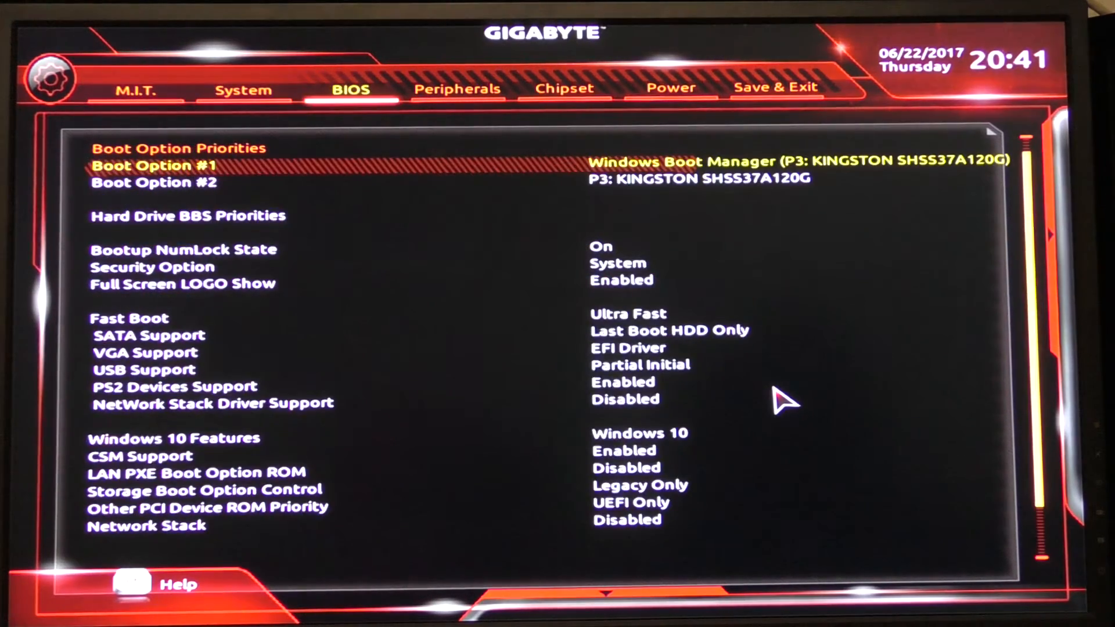
pyautogui.press('Down')
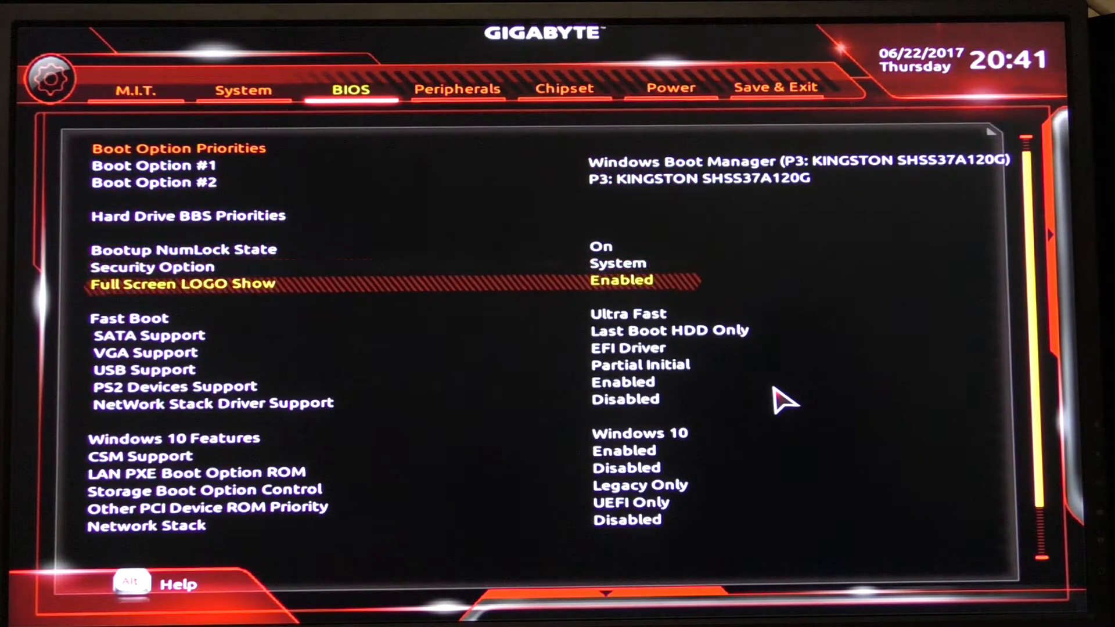
pyautogui.press('Down')
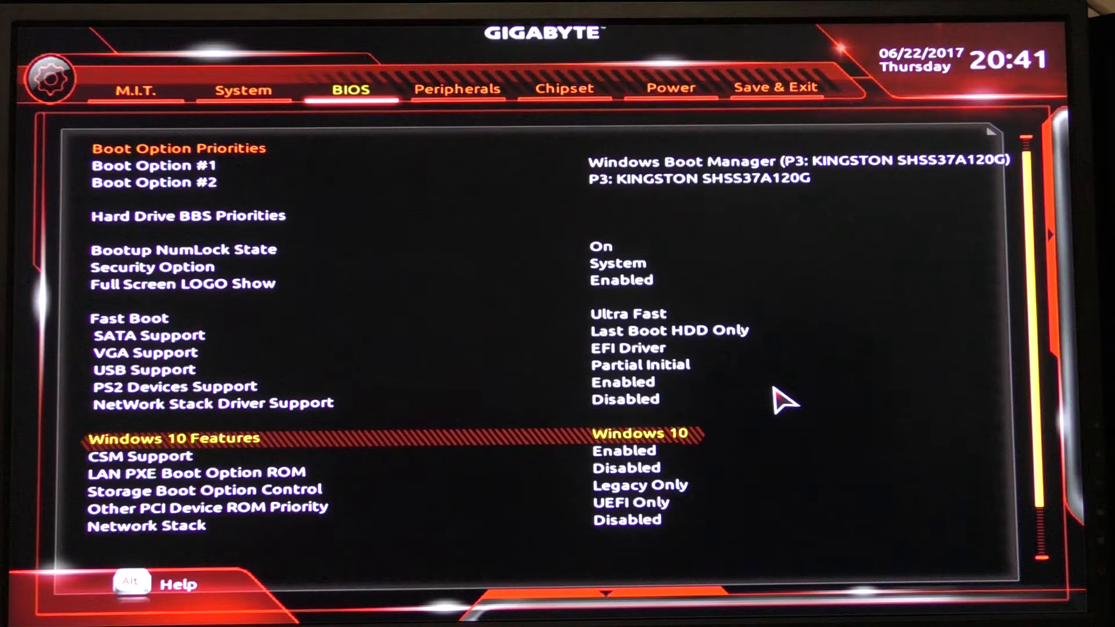
pyautogui.scroll(-3)
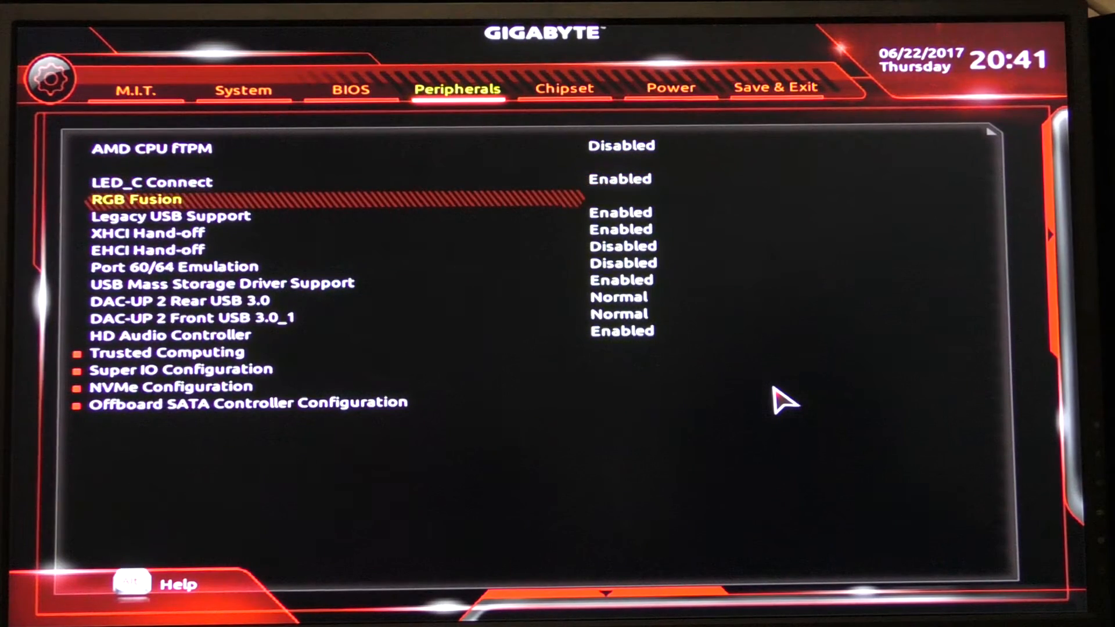
# Step through the Peripherals entries, then view the Chipset page's AHCI SATA settings
pyautogui.press('down')
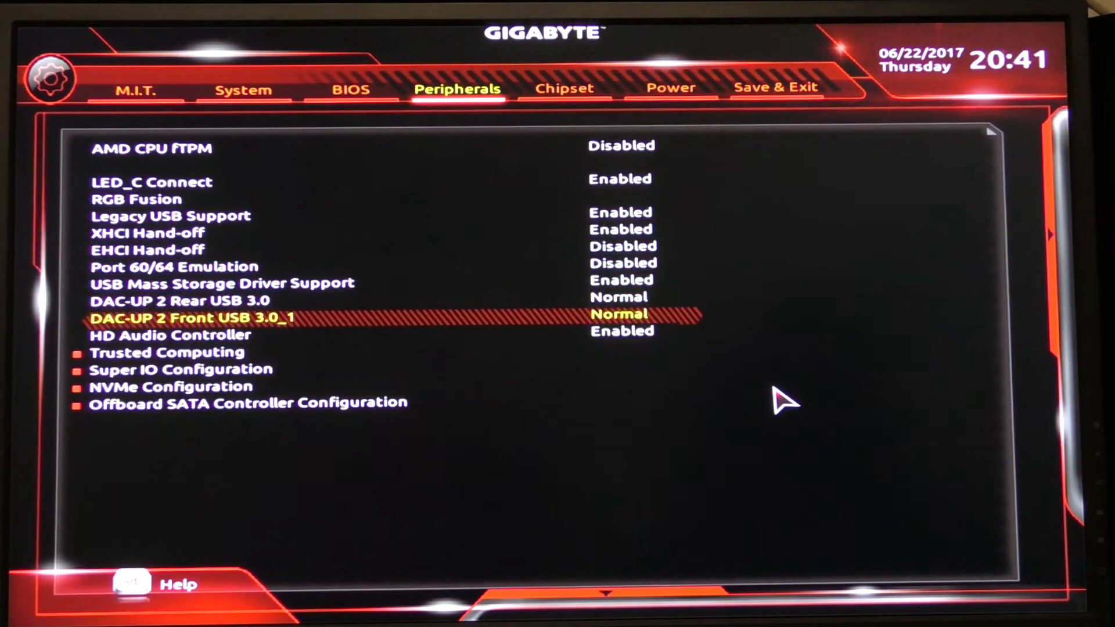
pyautogui.press('Down')
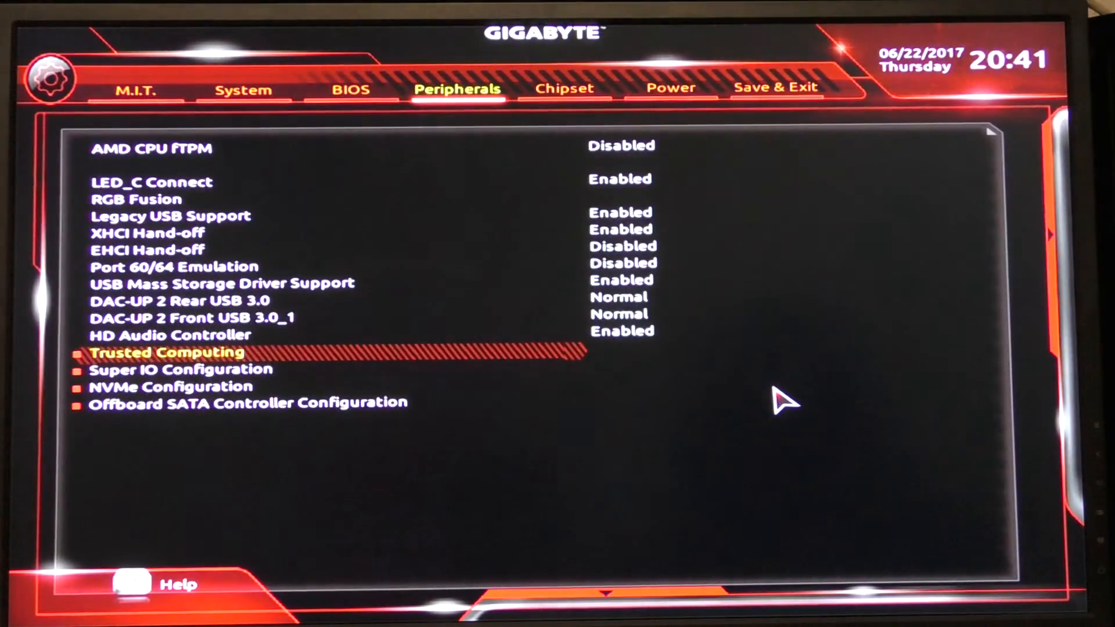
pyautogui.press('Down')
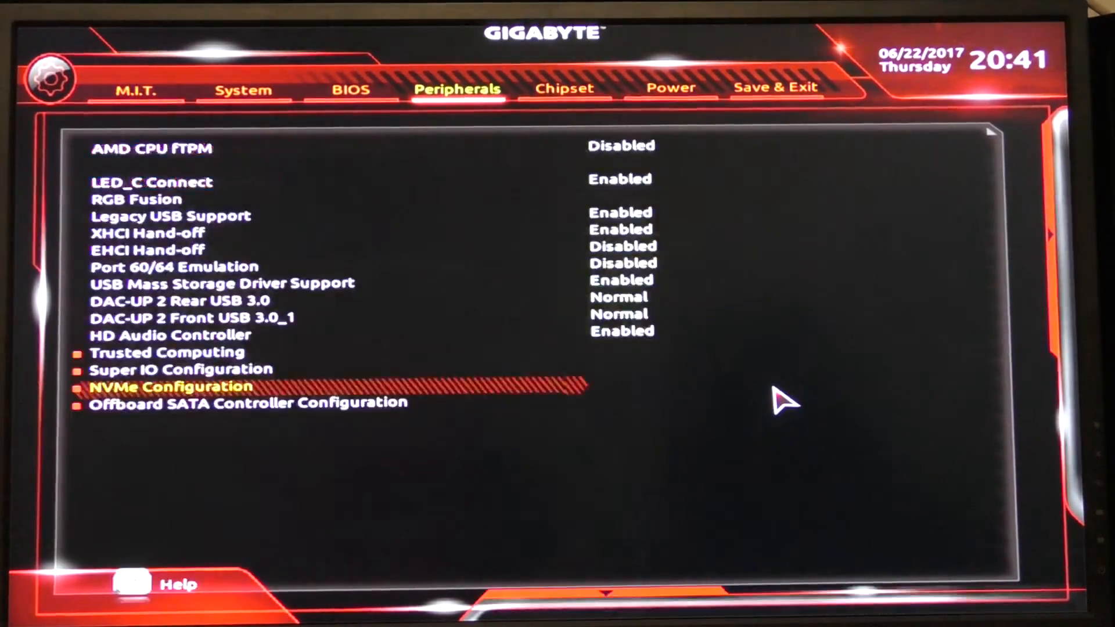
pyautogui.click(565, 88)
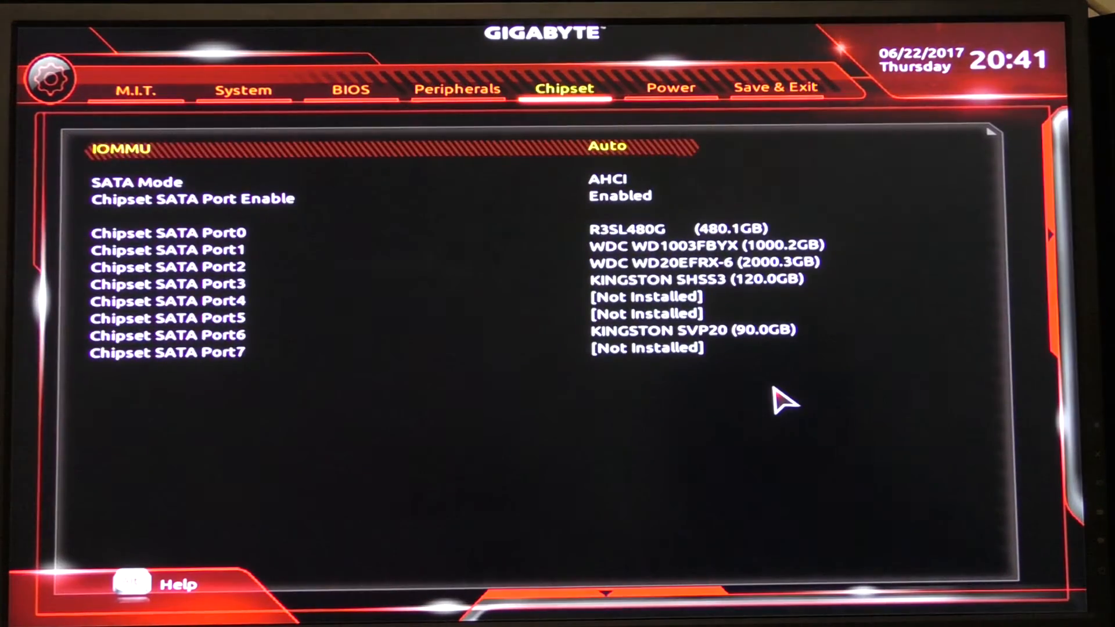
# Set Power On By Keyboard to Any key, then go to Save & Exit
pyautogui.click(669, 87)
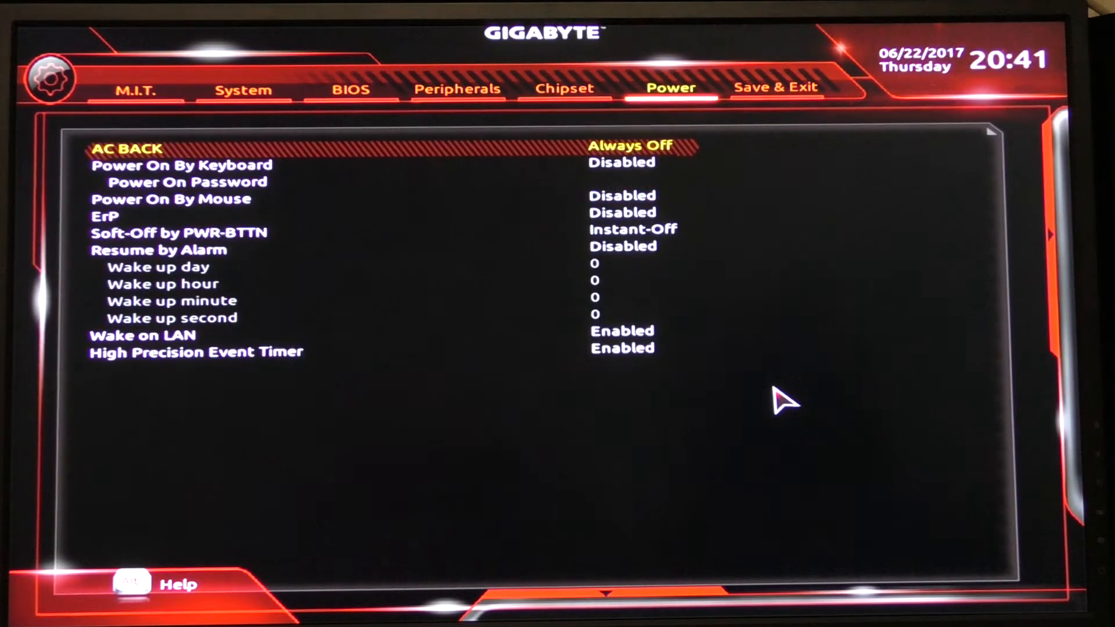
pyautogui.press('Down')
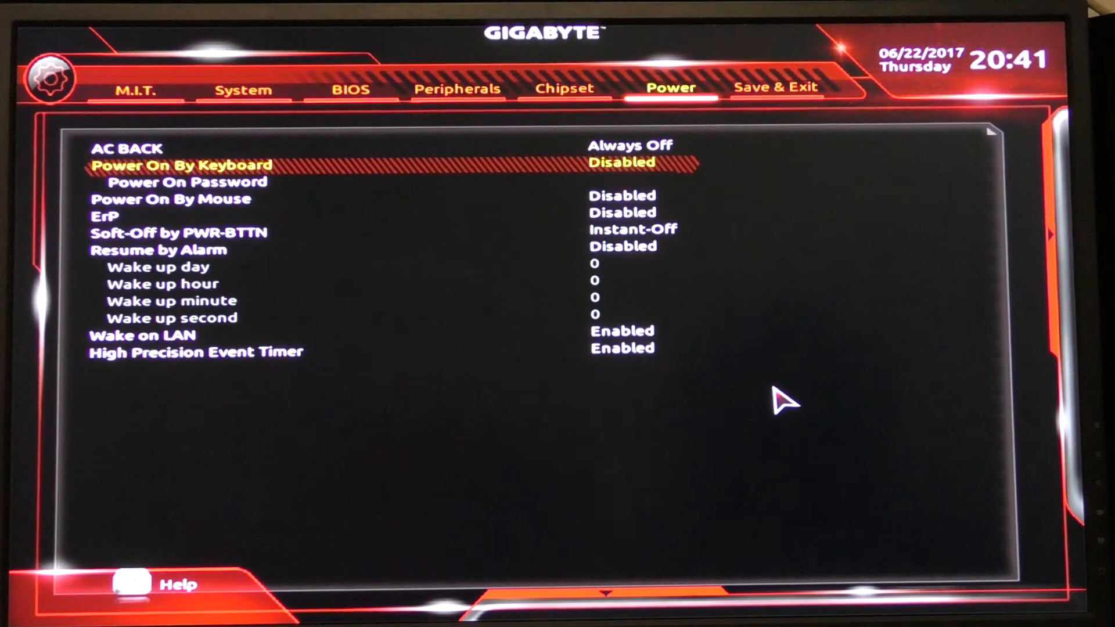
pyautogui.press('Down')
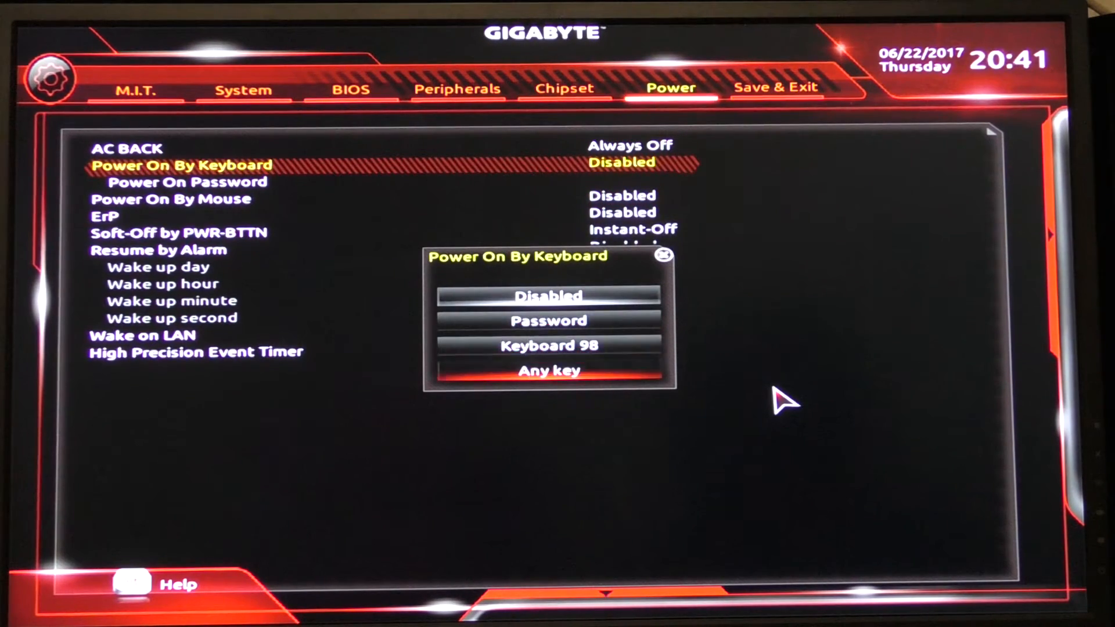
pyautogui.click(548, 370)
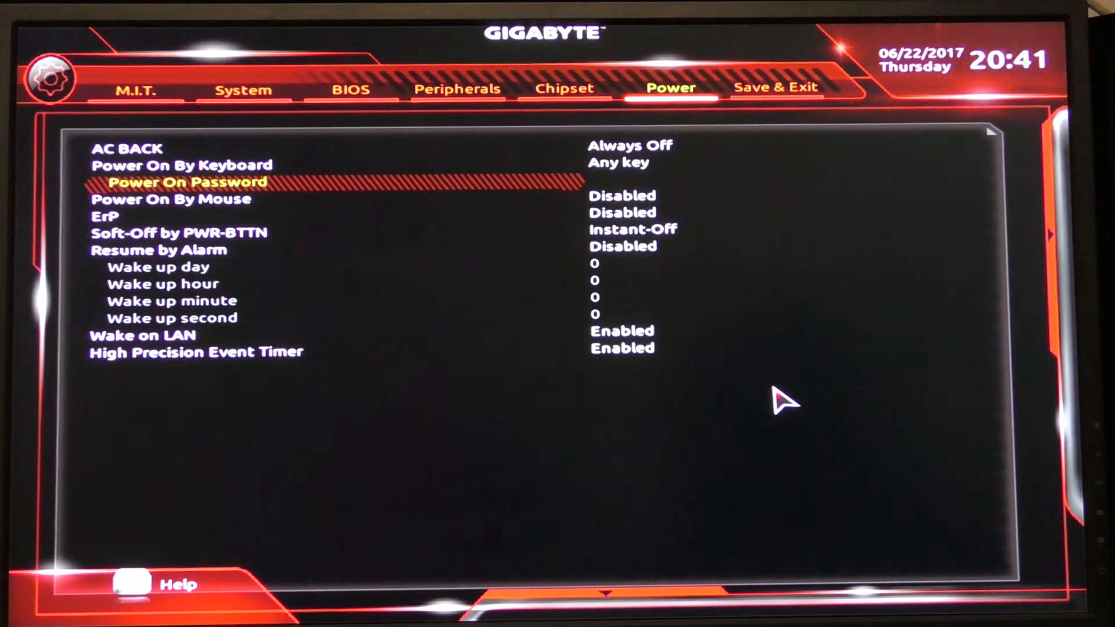
pyautogui.press('Down')
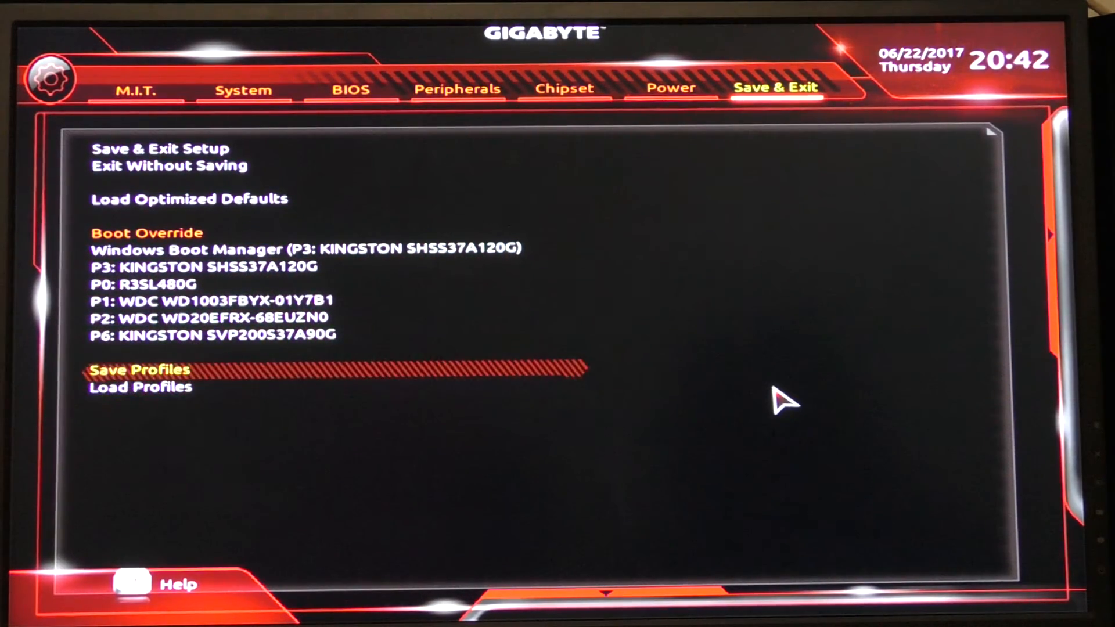
# Save the settings as a named profile, then Save & Exit Setup to restart
pyautogui.click(139, 370)
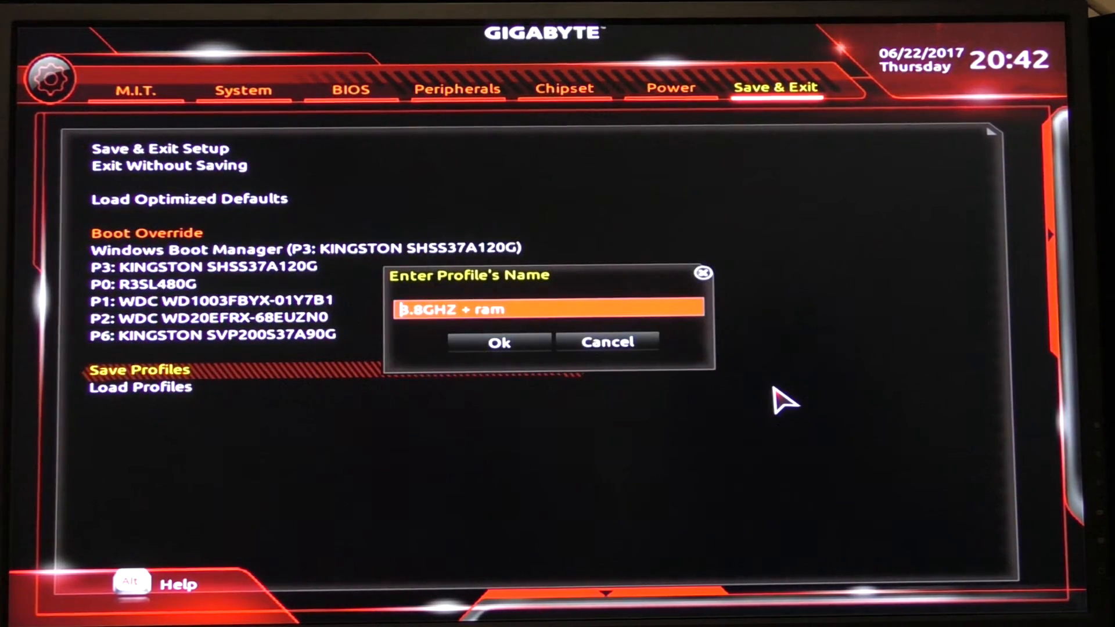
pyautogui.click(500, 341)
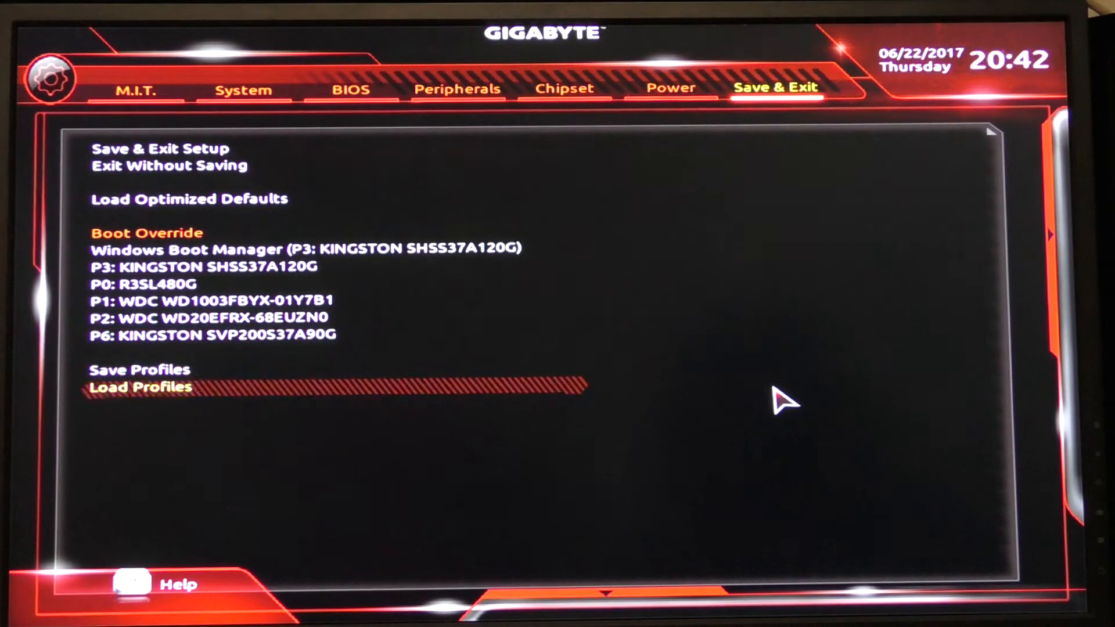
pyautogui.click(159, 148)
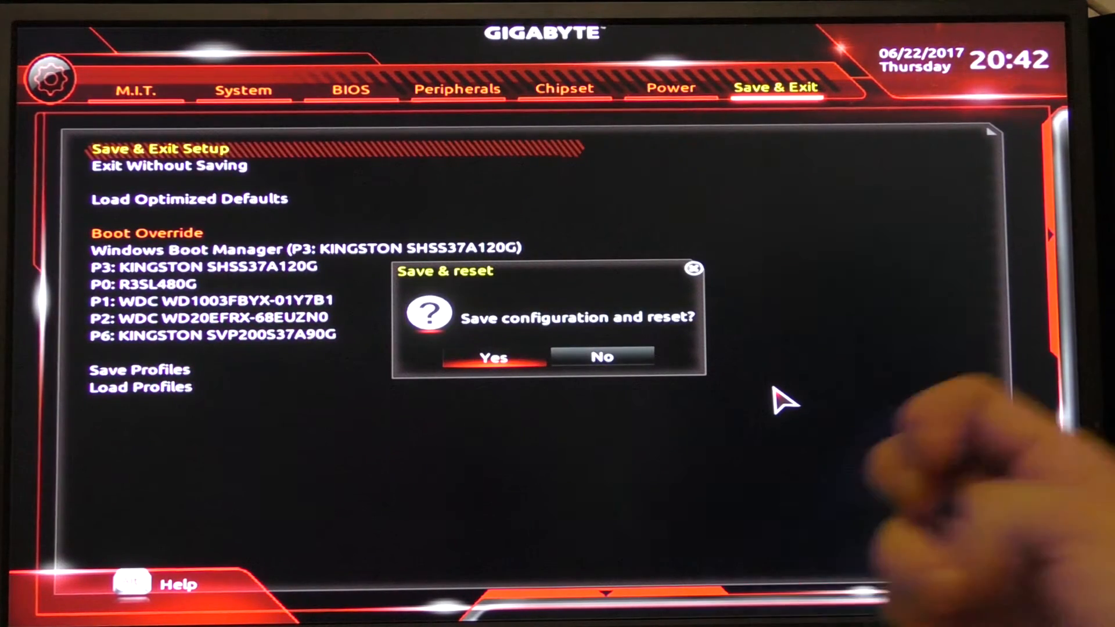
pyautogui.click(492, 357)
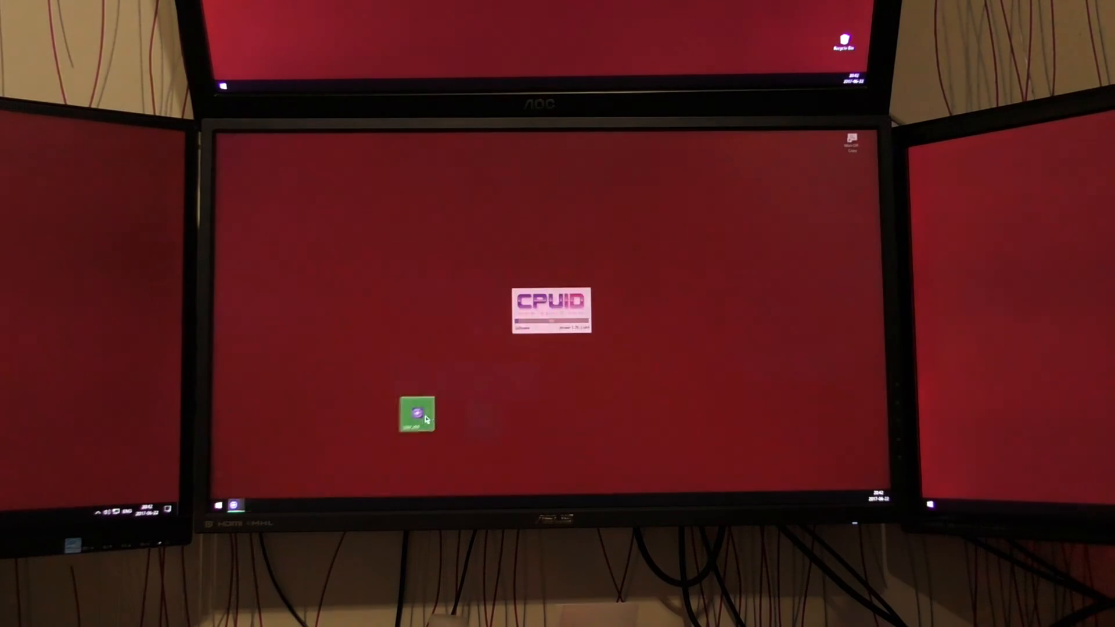
# Launch CPU-Z and confirm 3797.75 MHz at 38x with CL14-15-15-35 memory
pyautogui.doubleClick(416, 416)
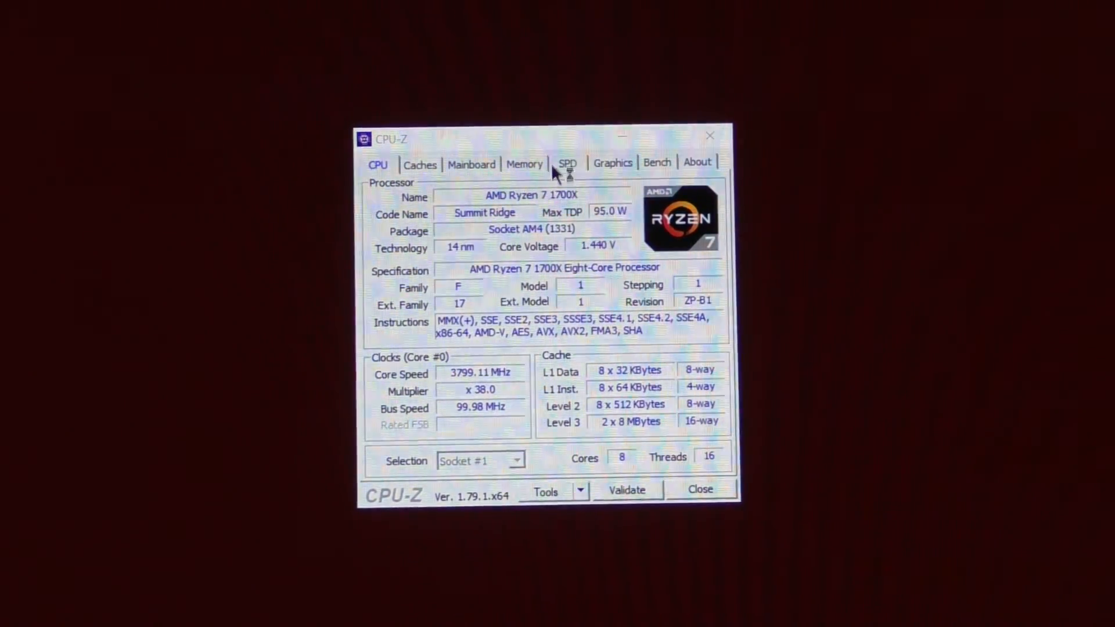
pyautogui.click(525, 165)
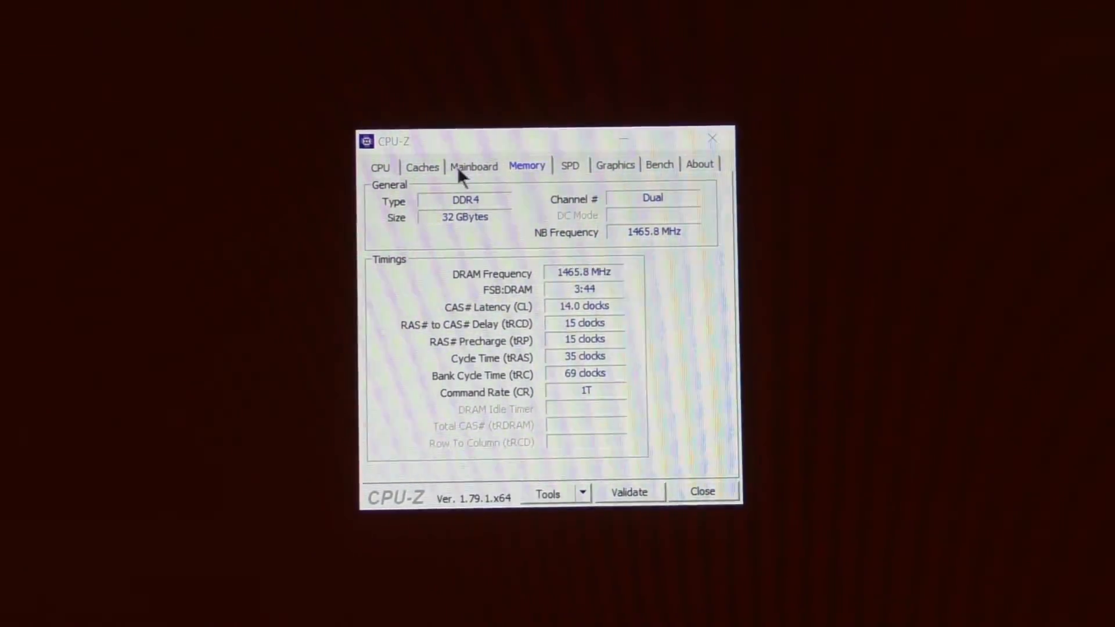
pyautogui.click(379, 168)
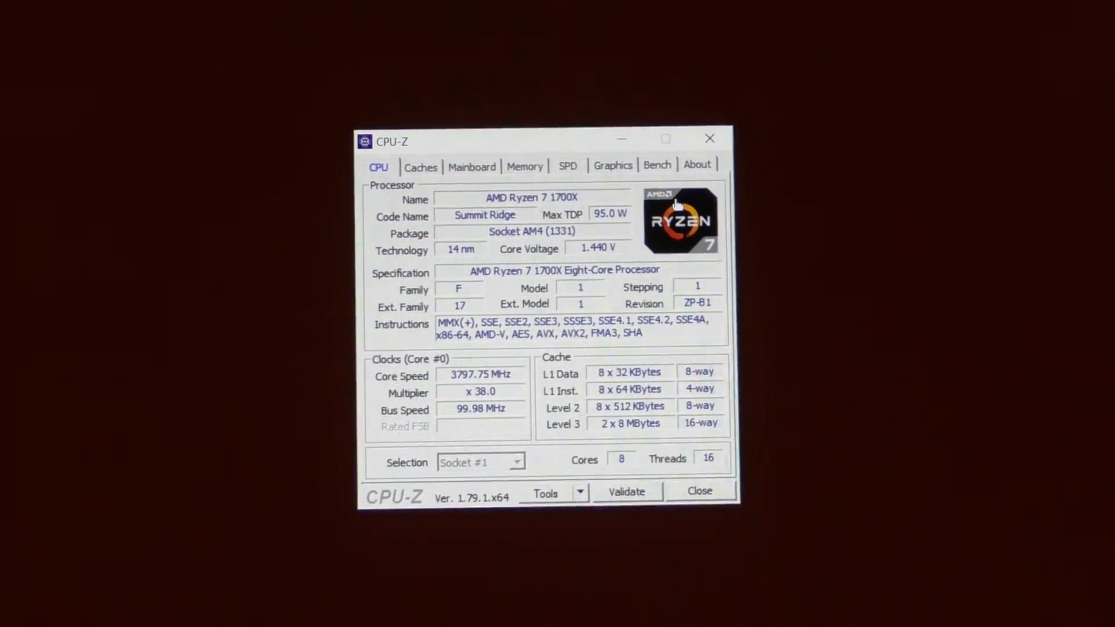